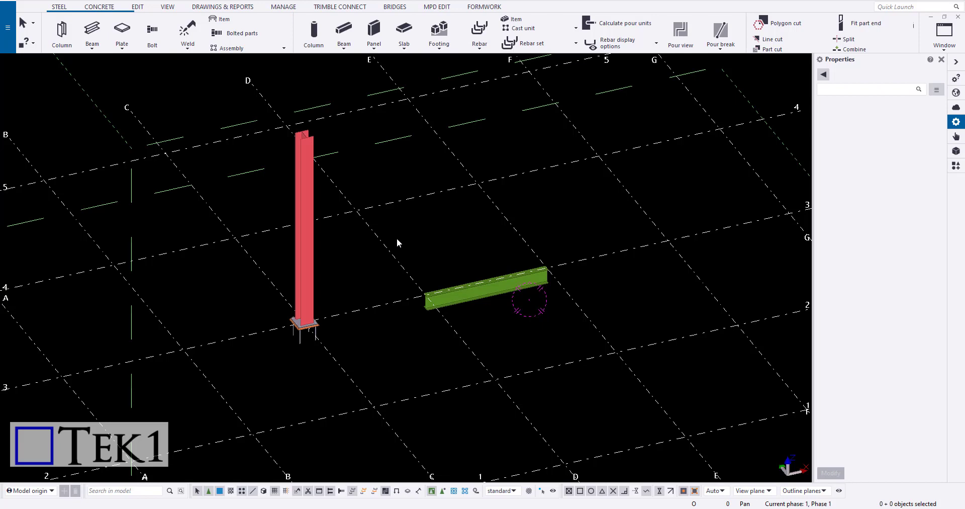
pyautogui.moveTo(116, 70)
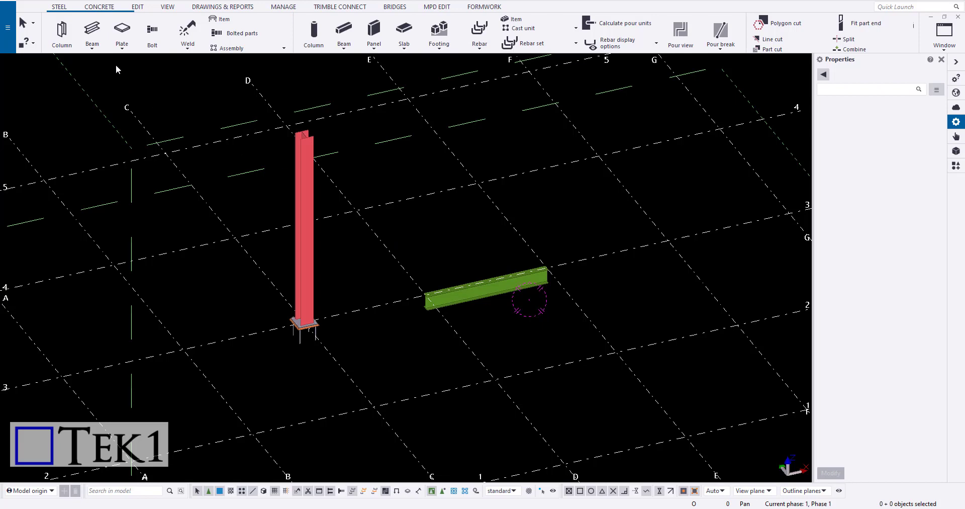
# Show the Work area fitting choices from the View commands.
pyautogui.click(166, 7)
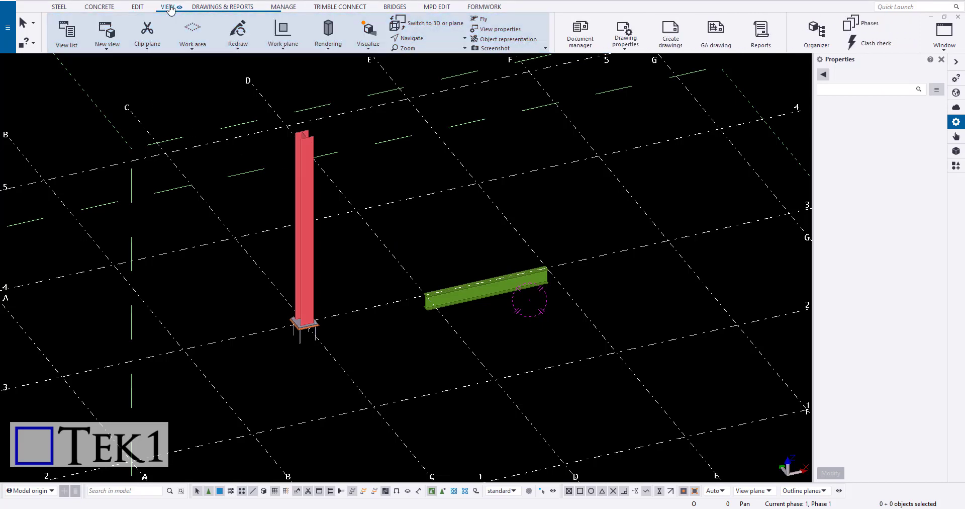
pyautogui.click(193, 44)
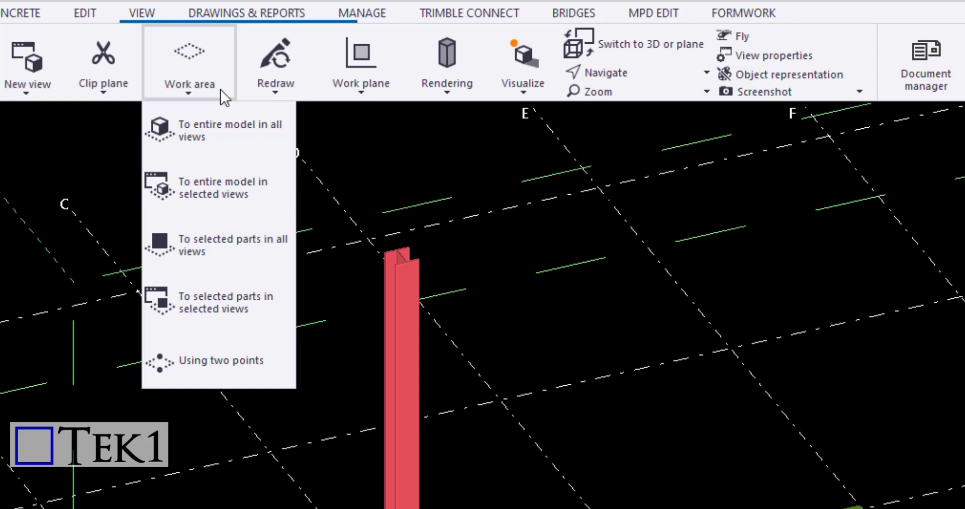
# Fit the work area to the entire model in selected views and select the green beam.
pyautogui.click(220, 127)
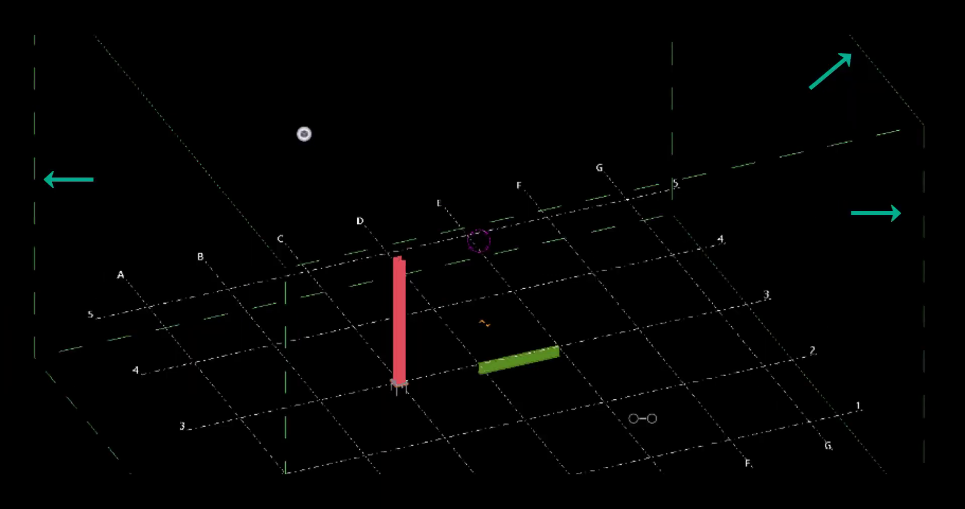
pyautogui.click(189, 60)
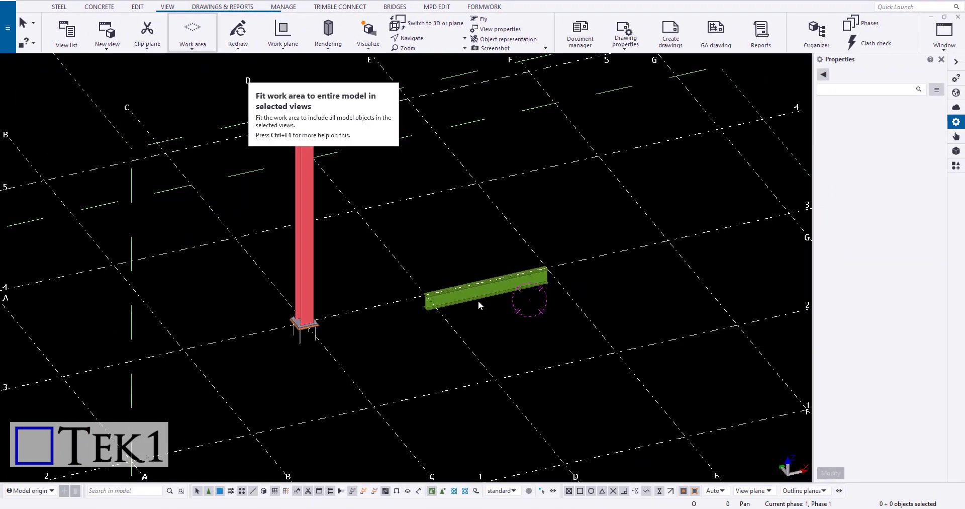
pyautogui.click(193, 33)
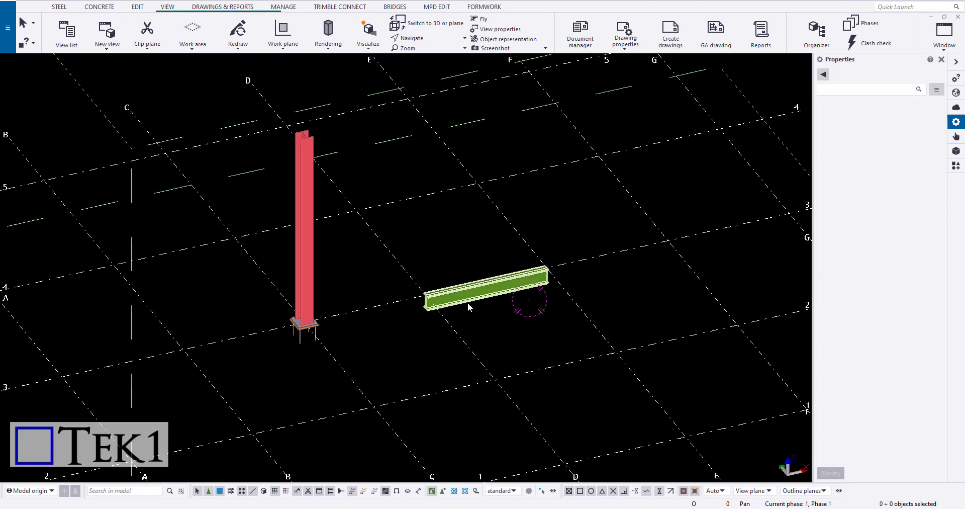
# Fit the work area to the selected green beam, check it in plan, and return to isometric with Ctrl+P.
pyautogui.rightClick(471, 308)
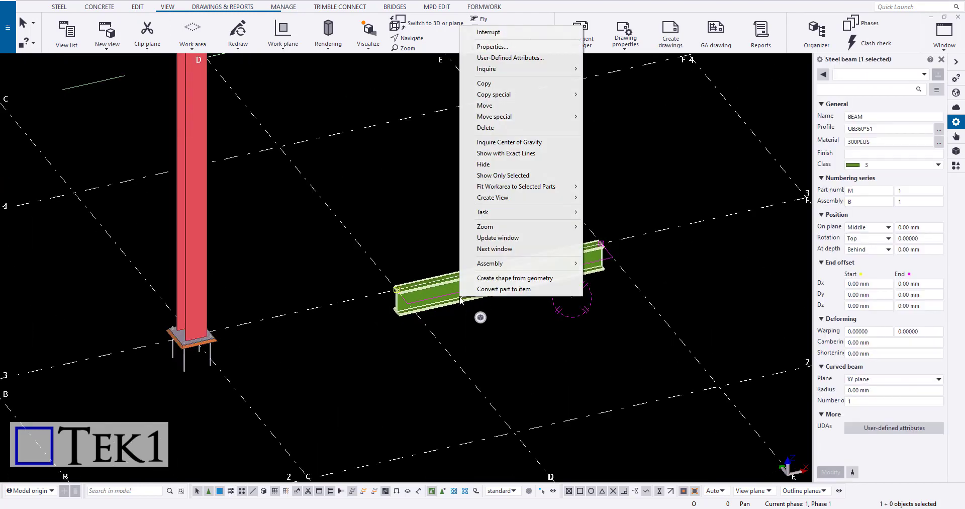
pyautogui.moveTo(492, 197)
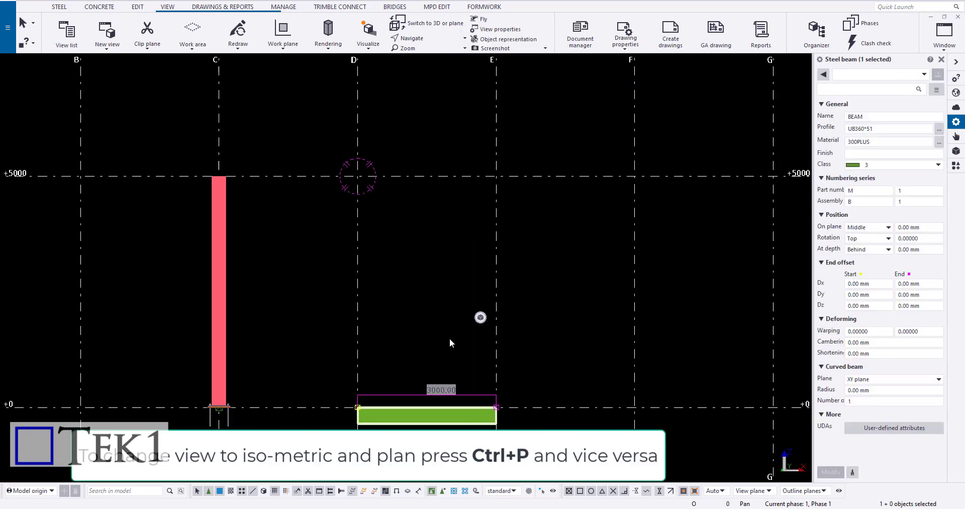
pyautogui.press('Ctrl+P')
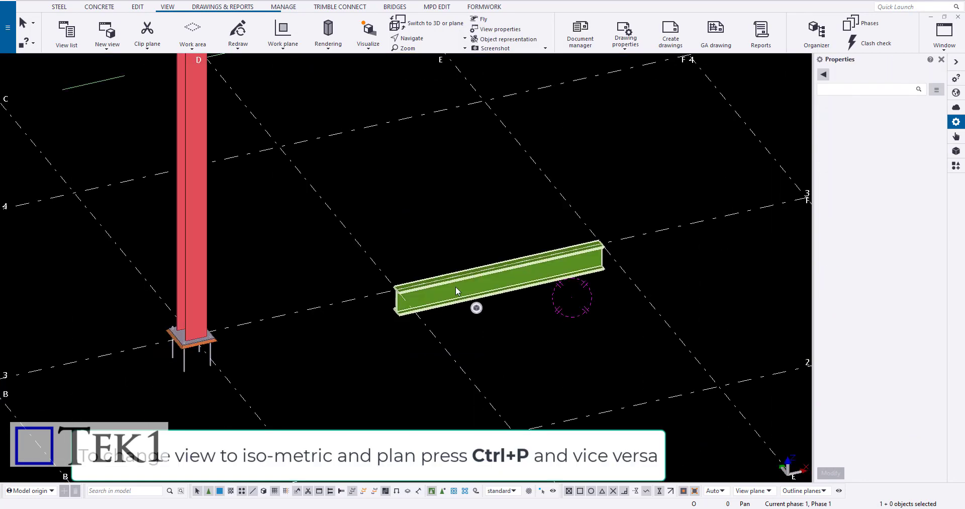
# Fit the work area to the green beam in the selected view, leaving the column out, and reopen the choices.
pyautogui.click(192, 30)
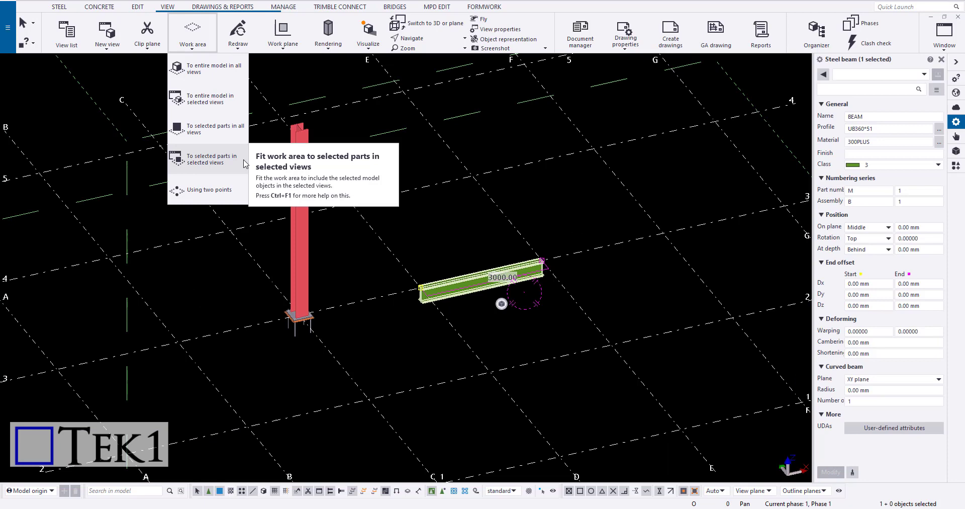
pyautogui.click(207, 158)
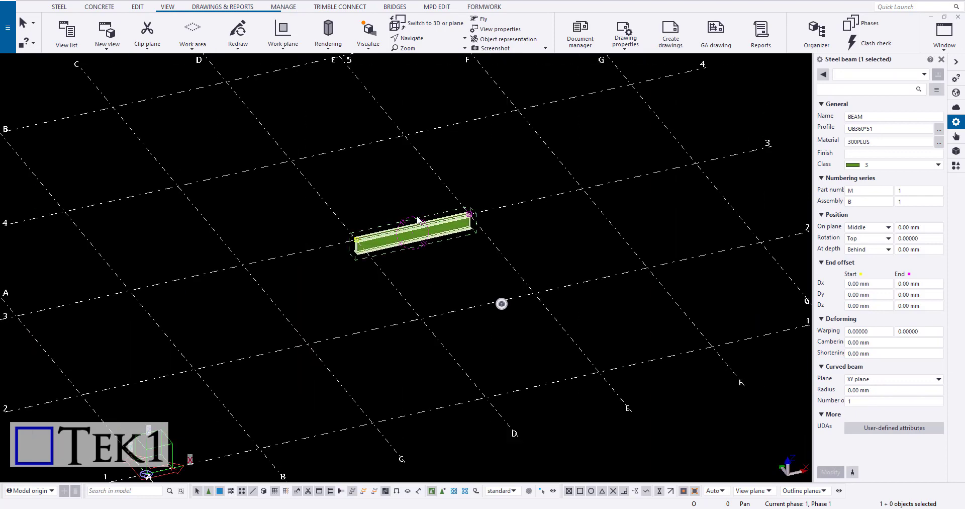
pyautogui.click(193, 32)
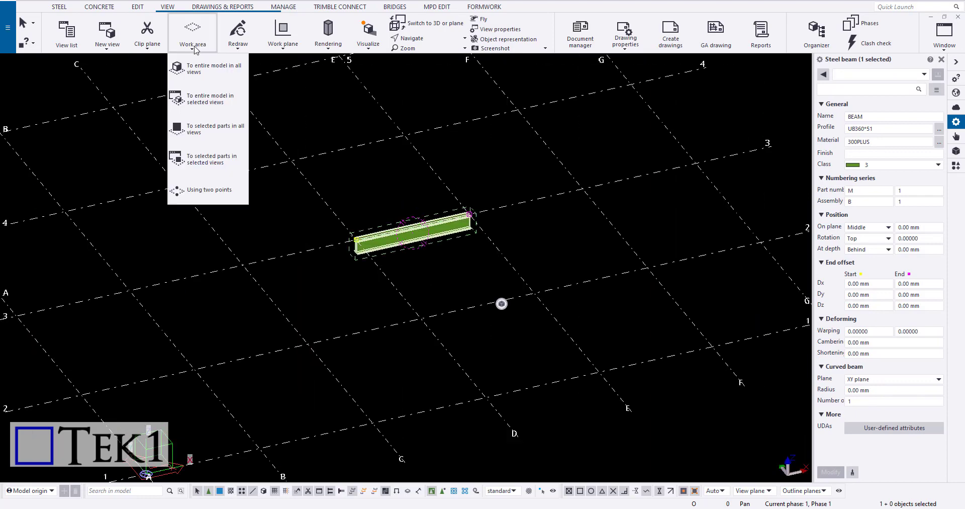
pyautogui.moveTo(220, 138)
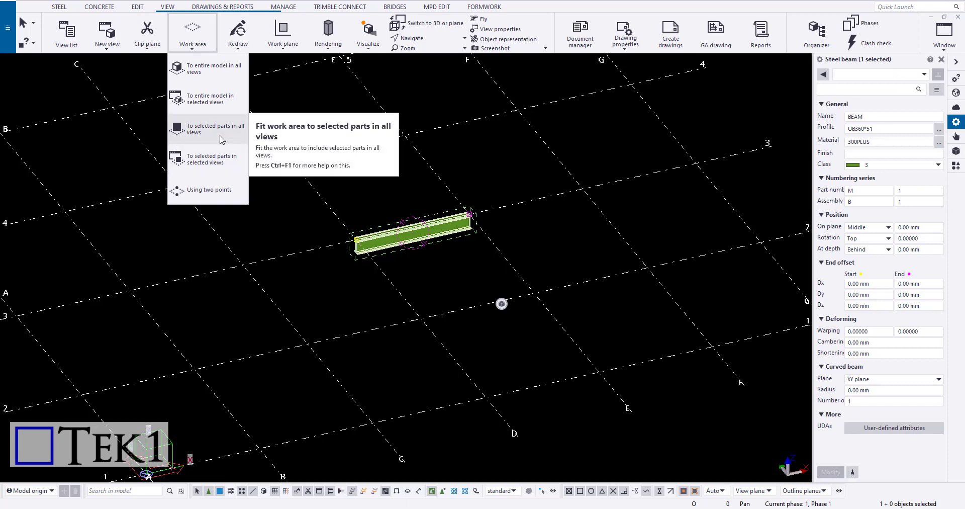
# Fit the work area to the green beam in all views, isolating it between grids D and E.
pyautogui.click(210, 129)
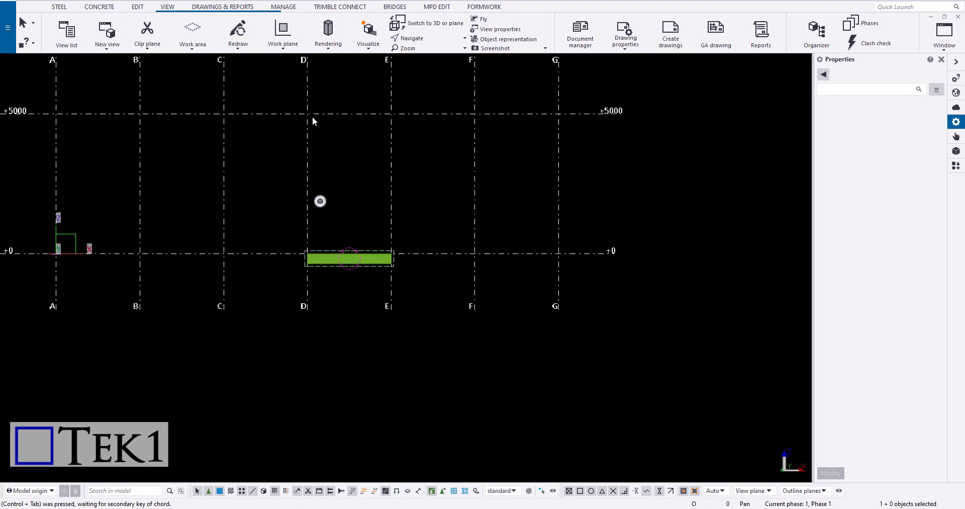
# Refit the work area to the entire model in all views so the red column reappears.
pyautogui.click(192, 30)
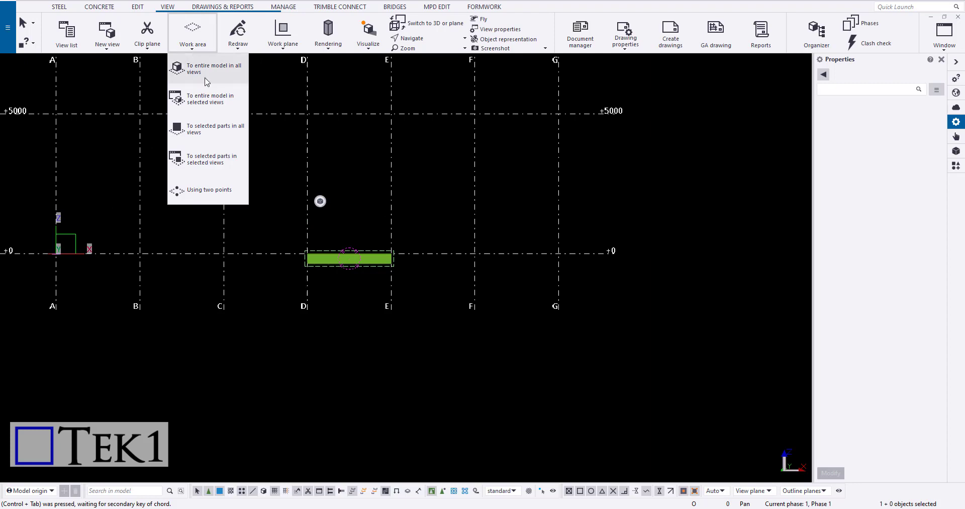
pyautogui.moveTo(214, 103)
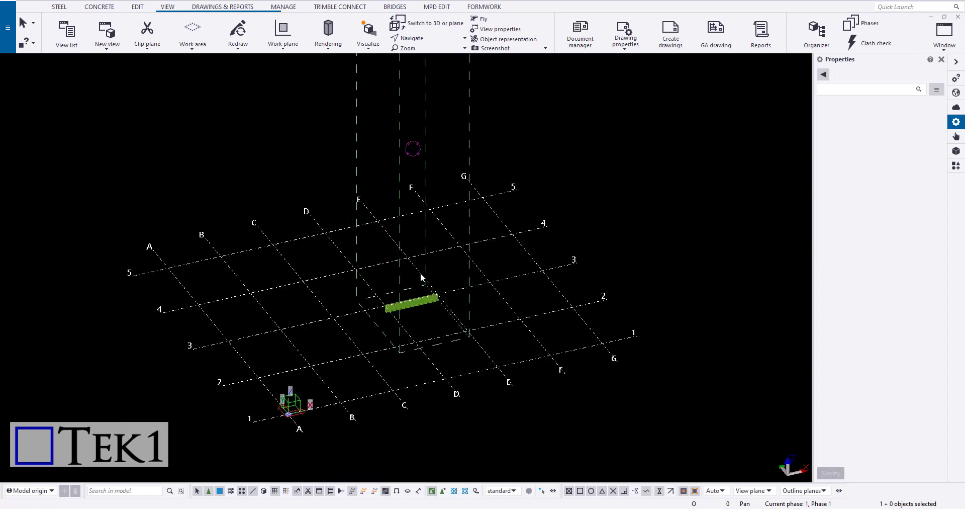
pyautogui.click(193, 32)
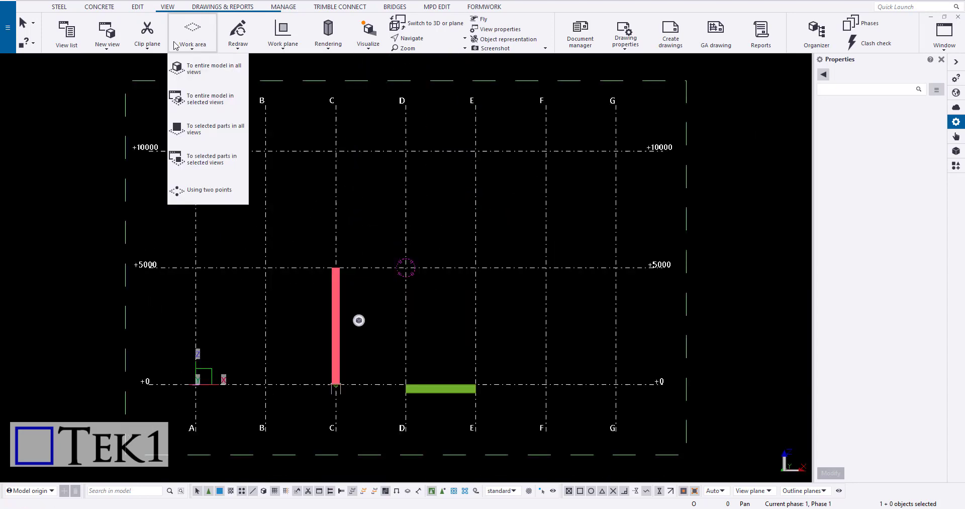